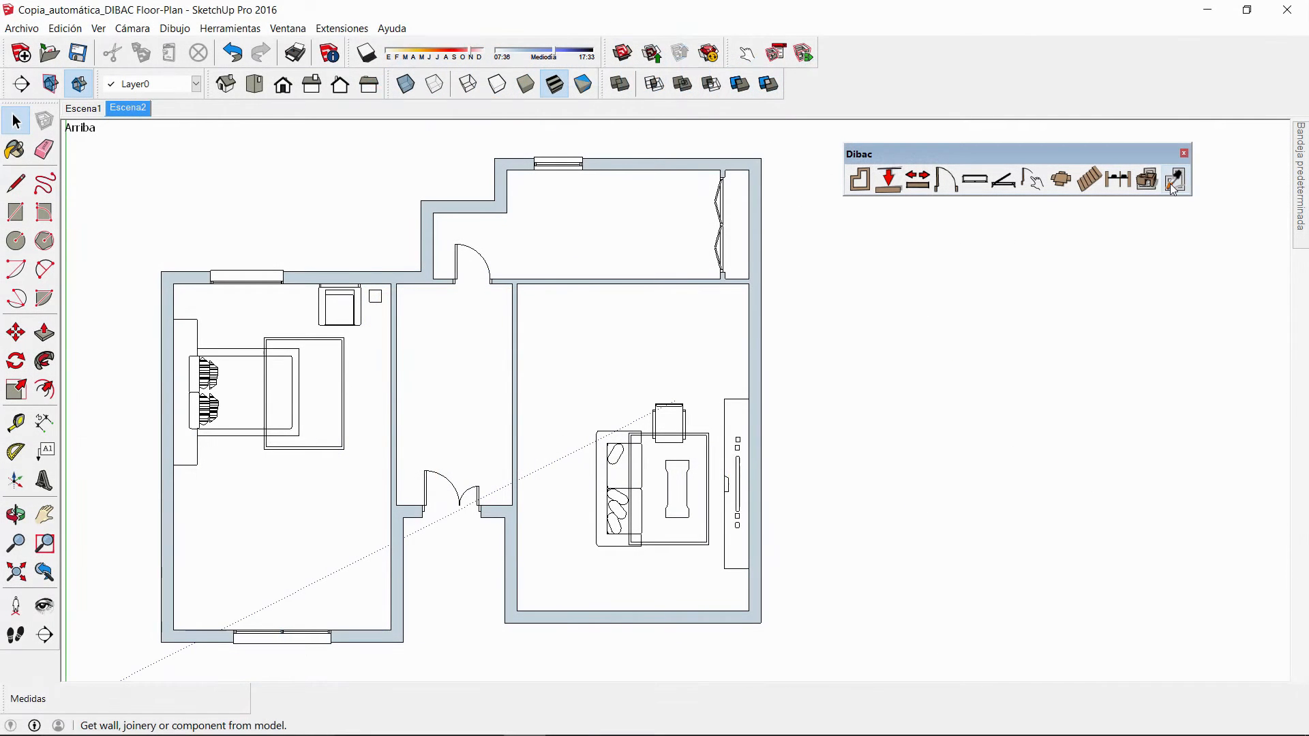
mouse_move(1176, 179)
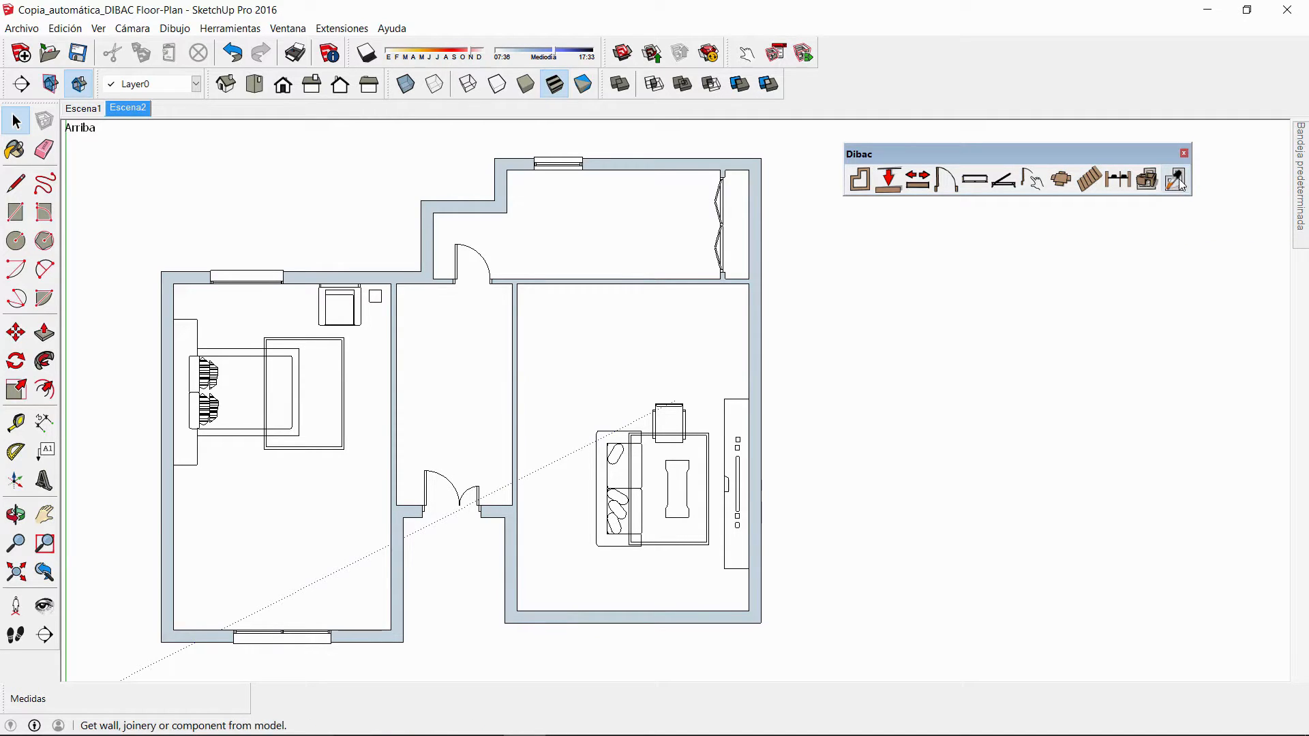
mouse_move(1179, 179)
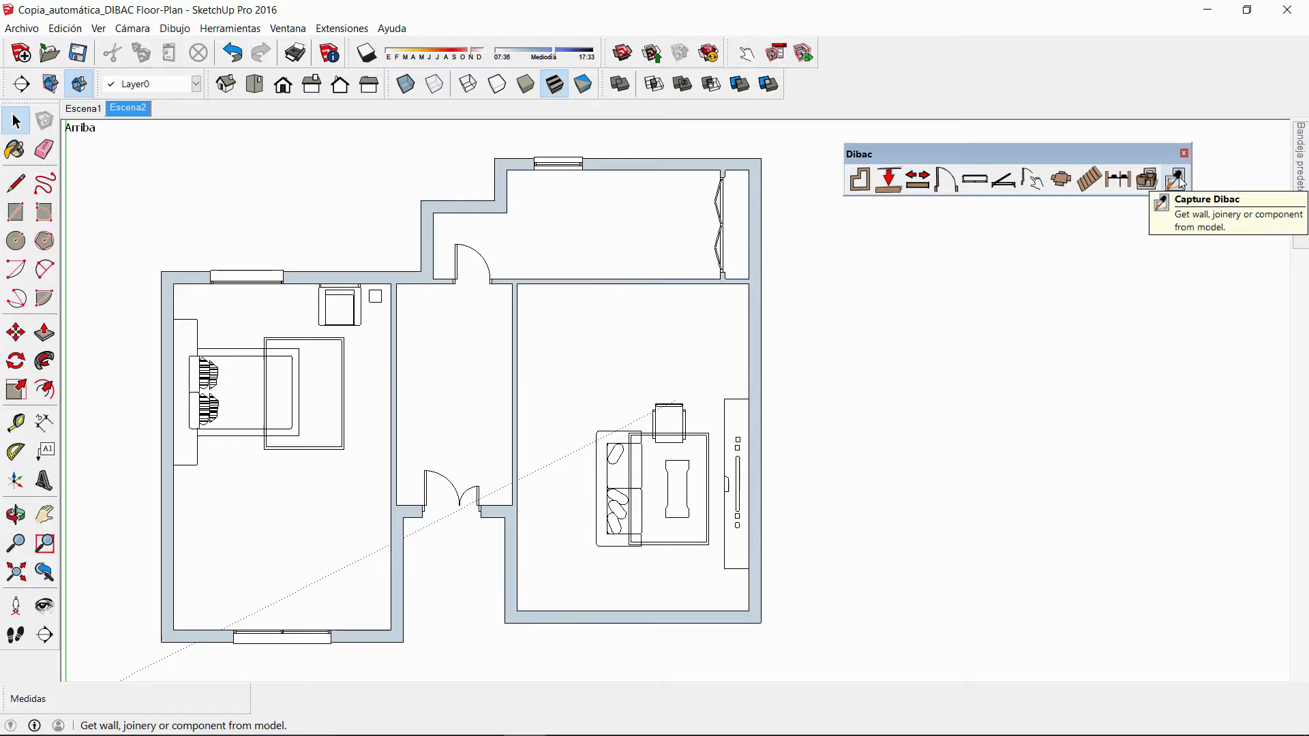
Capture an existing window with Dibac and insert copies on the upper wall and hallway wall.
left_click(1119, 177)
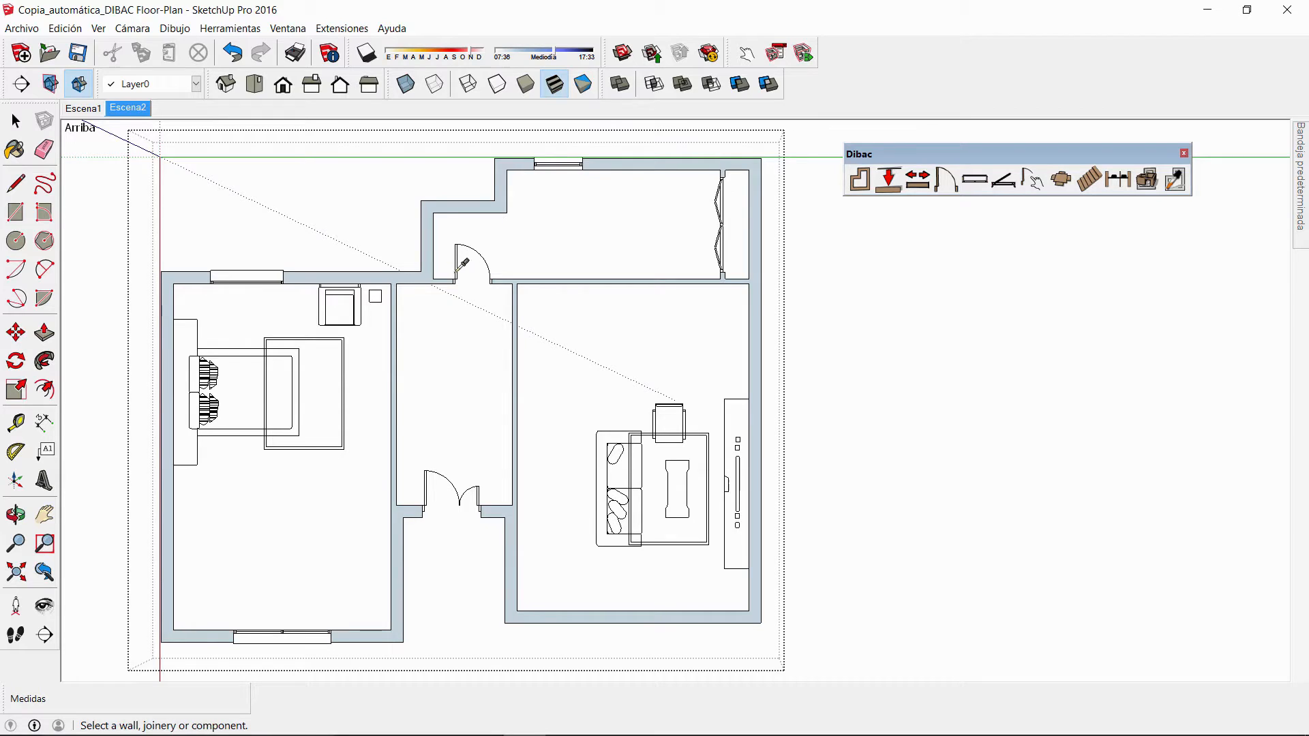
left_click(723, 225)
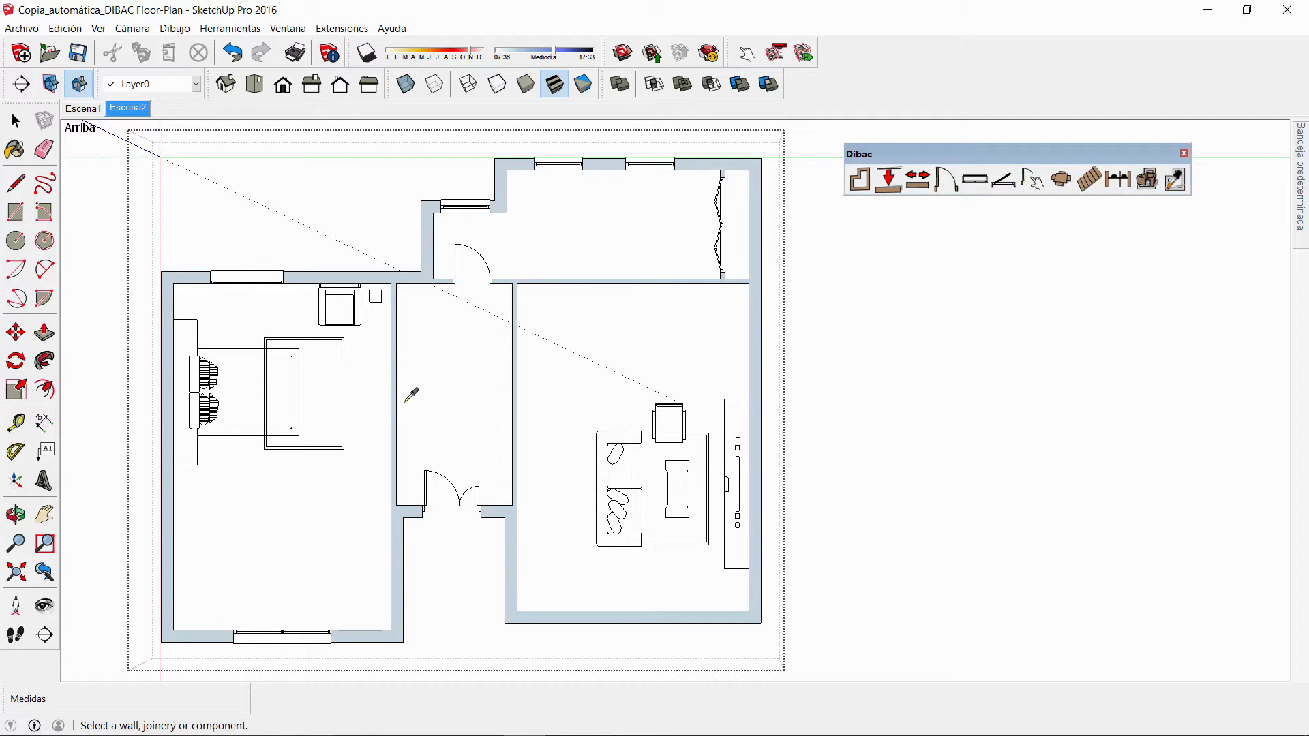
mouse_move(397, 433)
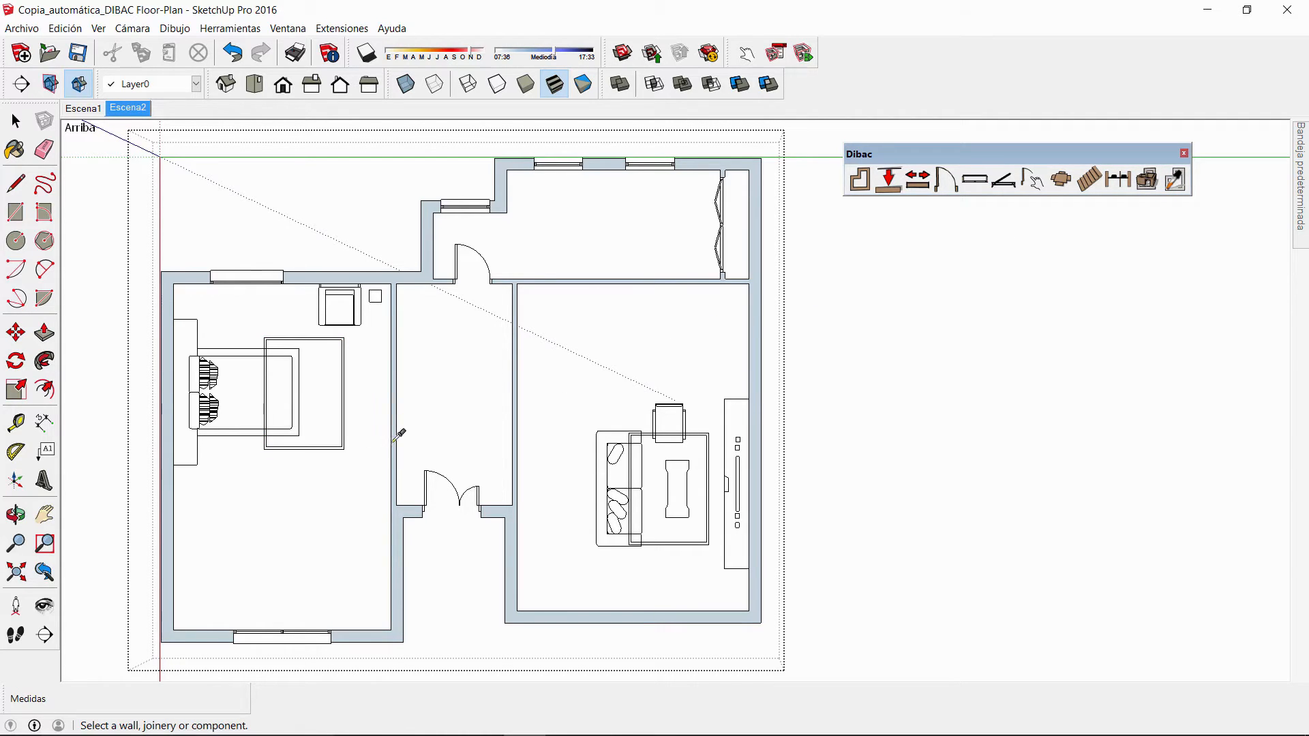
Capture a wall to split the bedroom, add a door and window to the living room, and copy the chair.
left_click(859, 177)
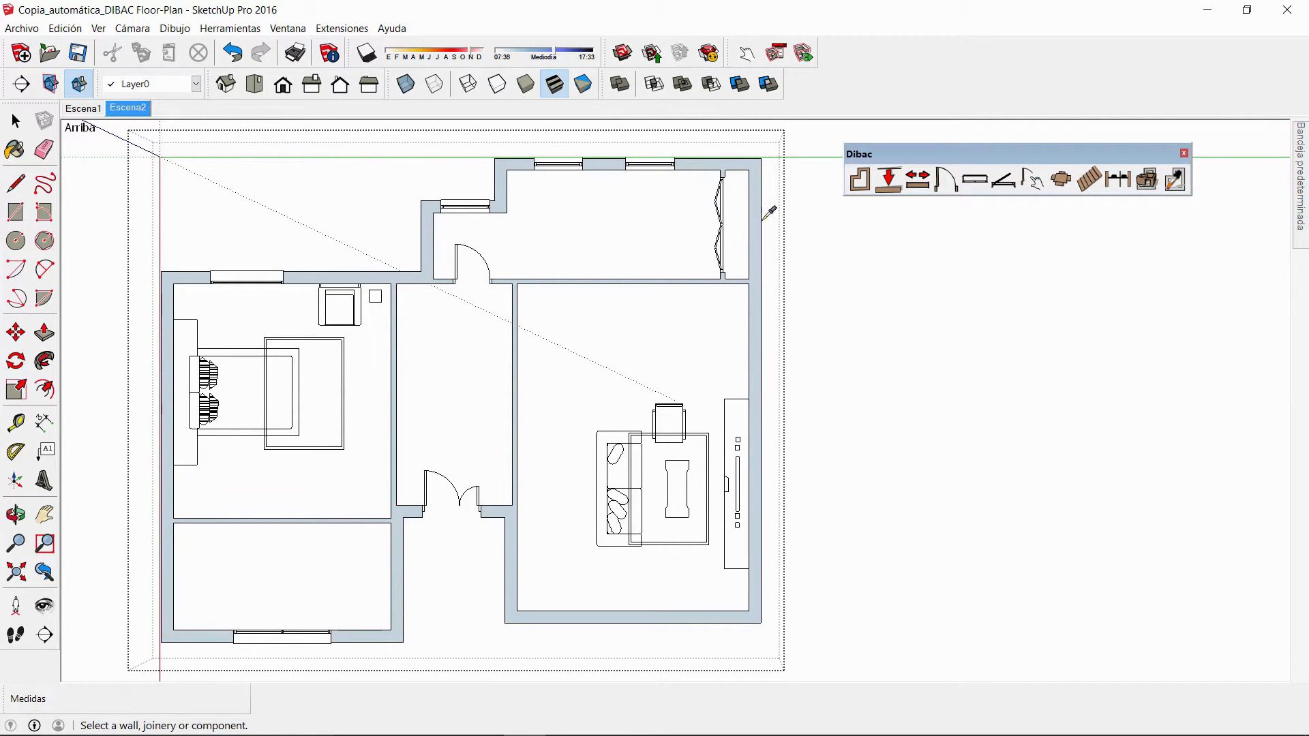
left_click(244, 277)
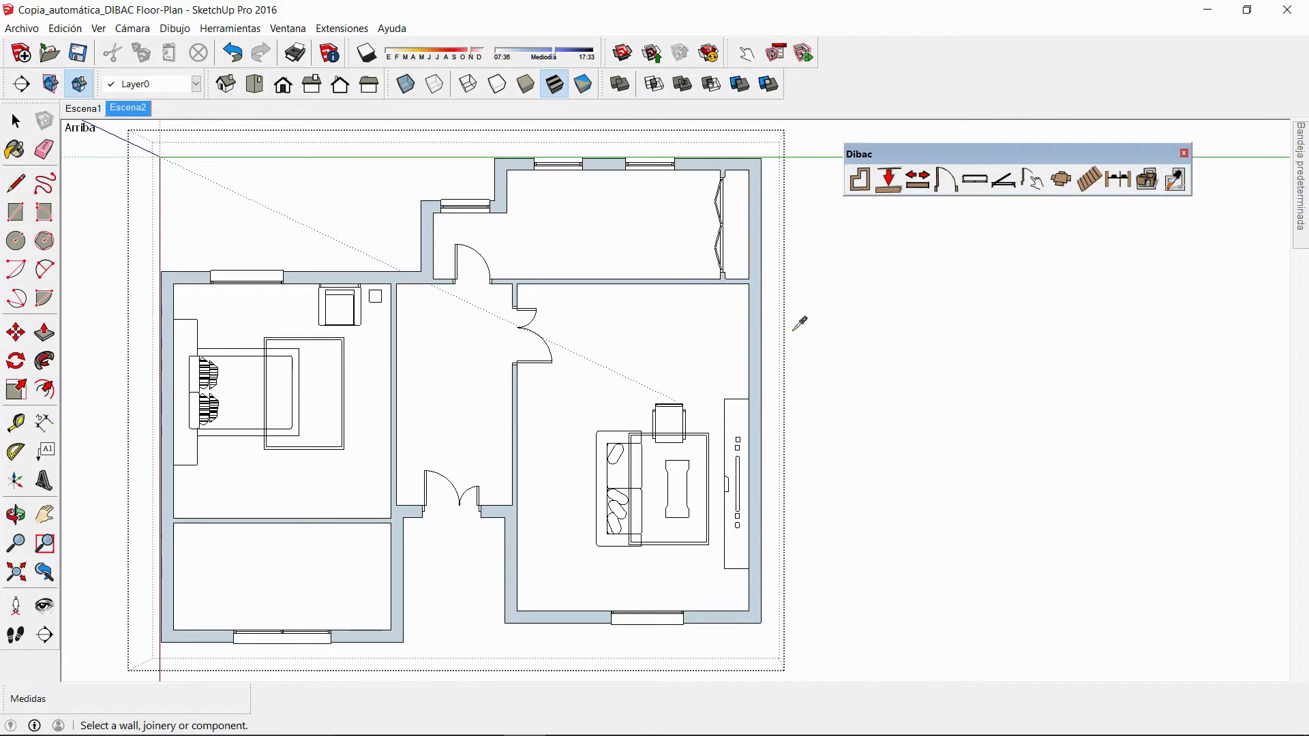
mouse_move(652, 421)
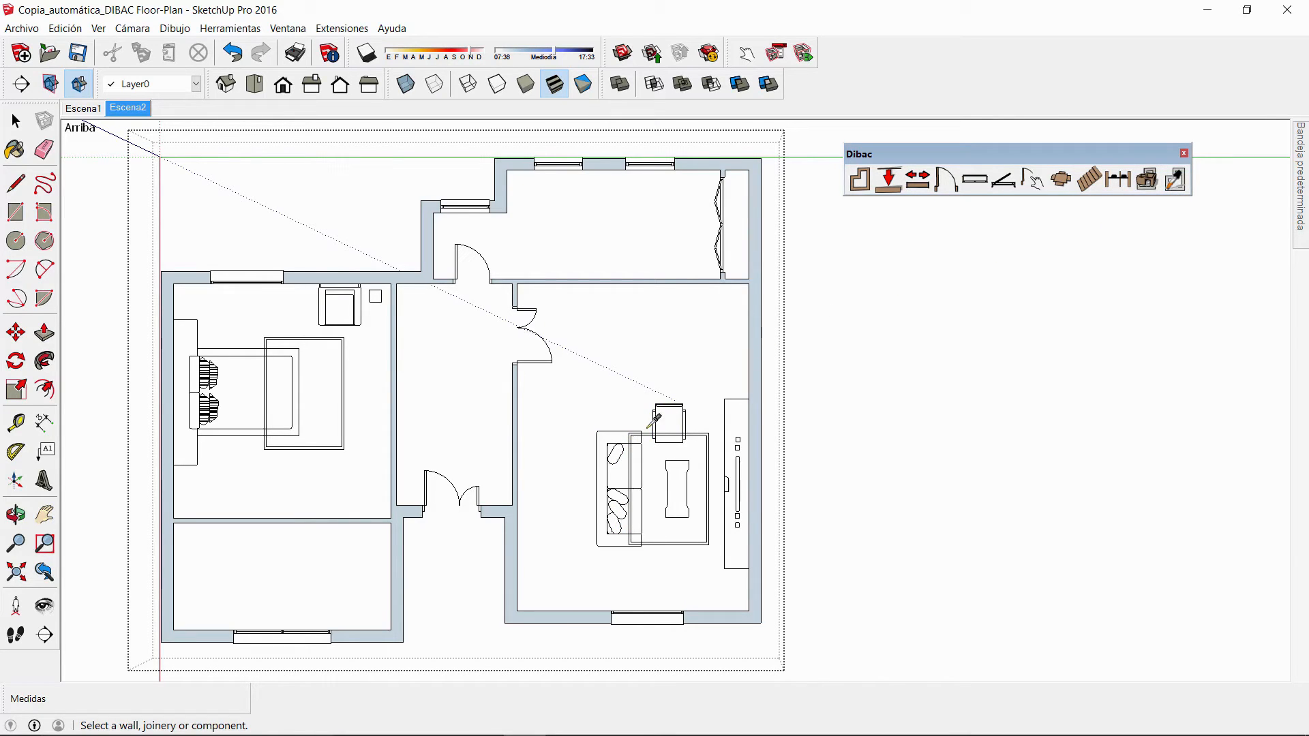
left_click(15, 333)
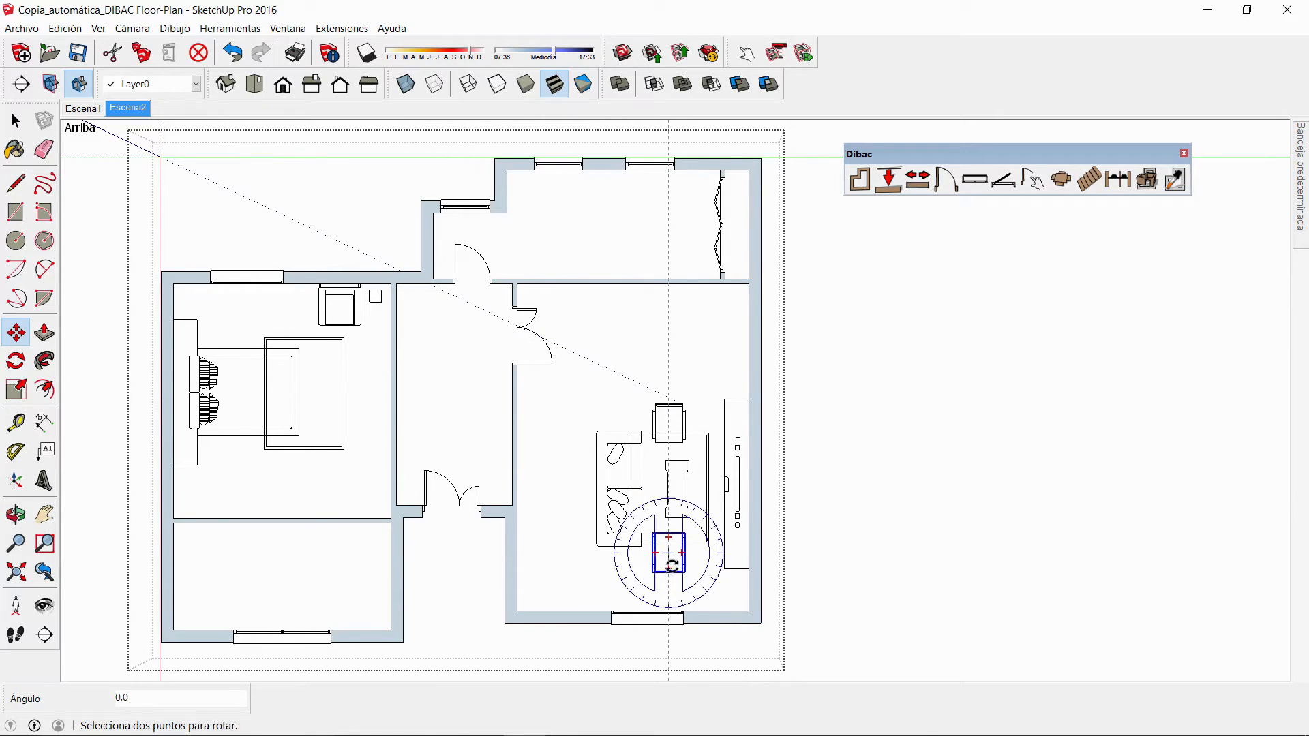
Rotate the copied chair 180° so it faces the coffee table from below.
left_click(15, 120)
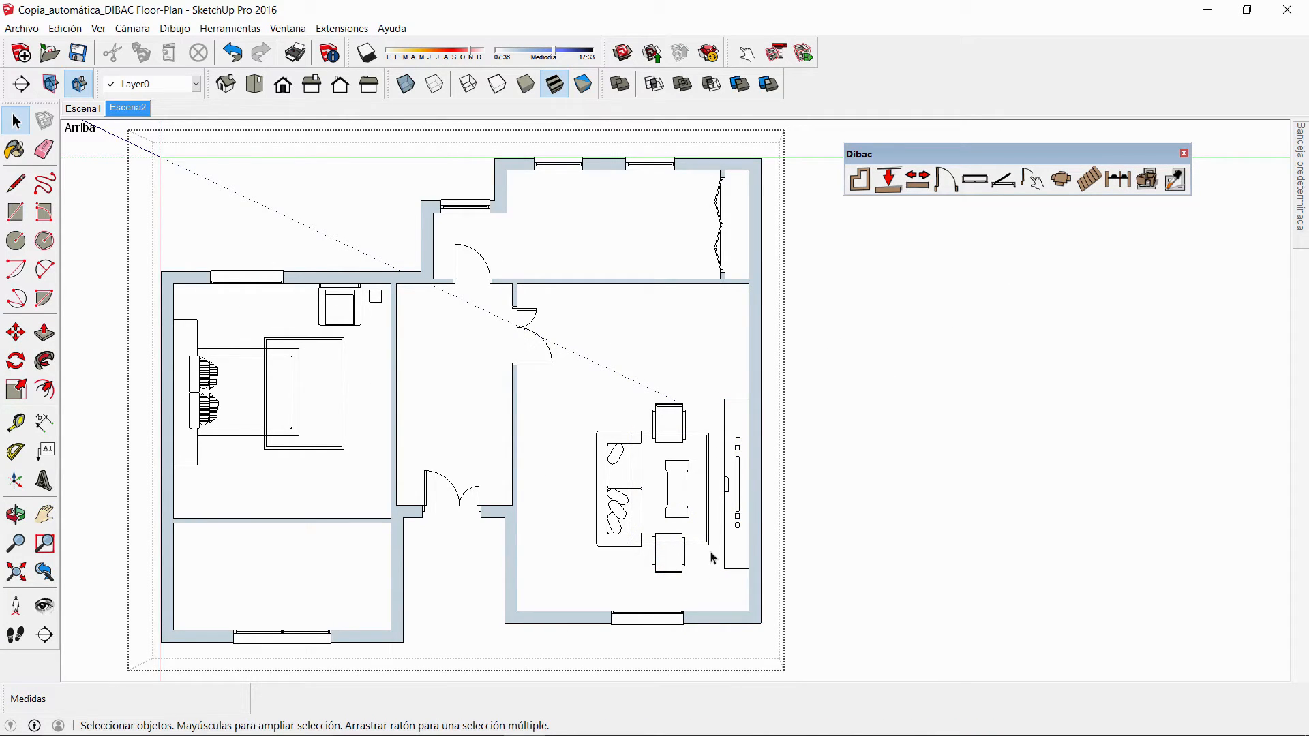